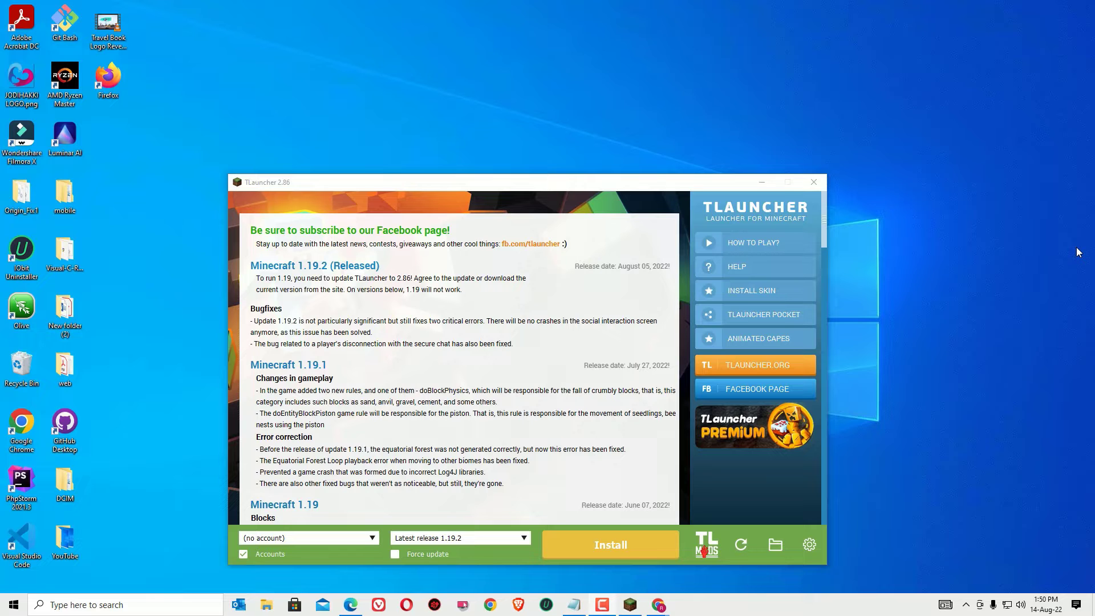
- Launch TLauncher and dismiss the Java Virtual Machine Launcher JNI error with OK
click(609, 544)
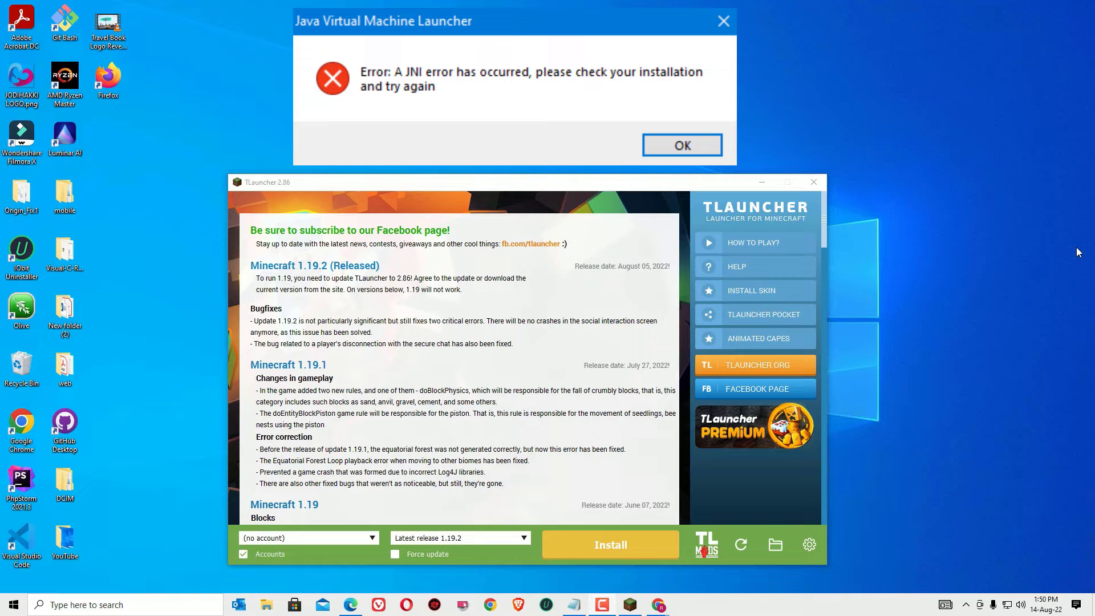
click(679, 145)
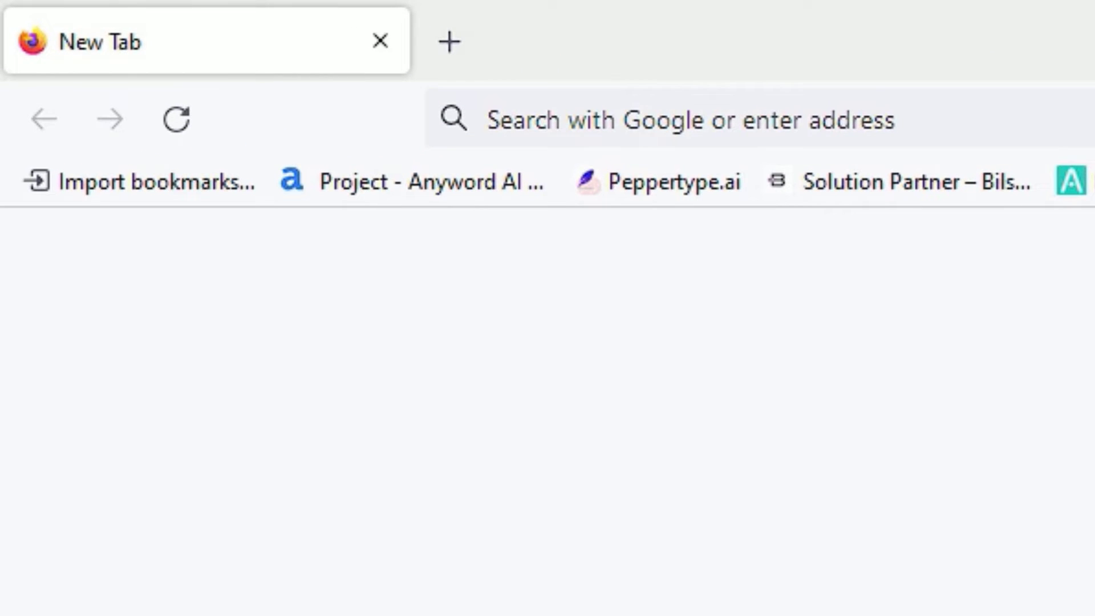
- Search Google for 'jdk' and reach Oracle's JDK 18 Windows downloads page
text(jdk+download)
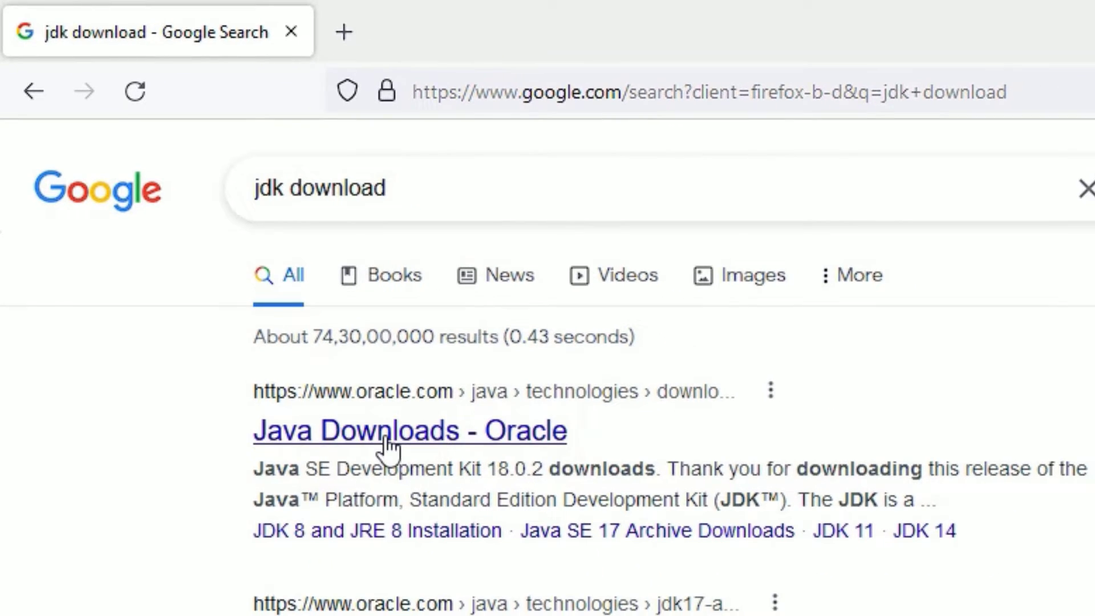
click(409, 430)
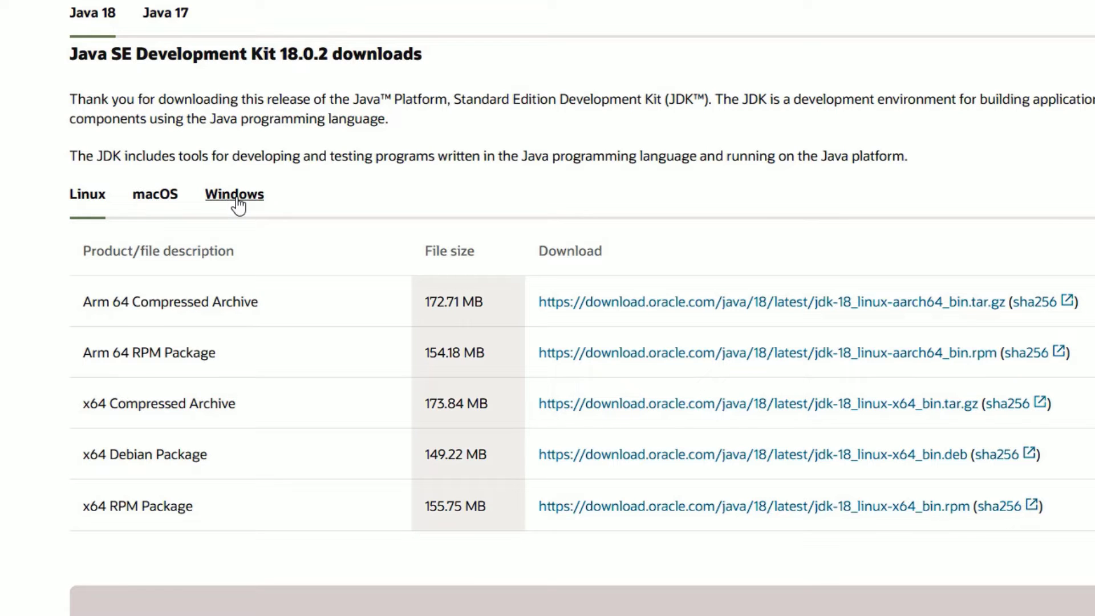
click(233, 193)
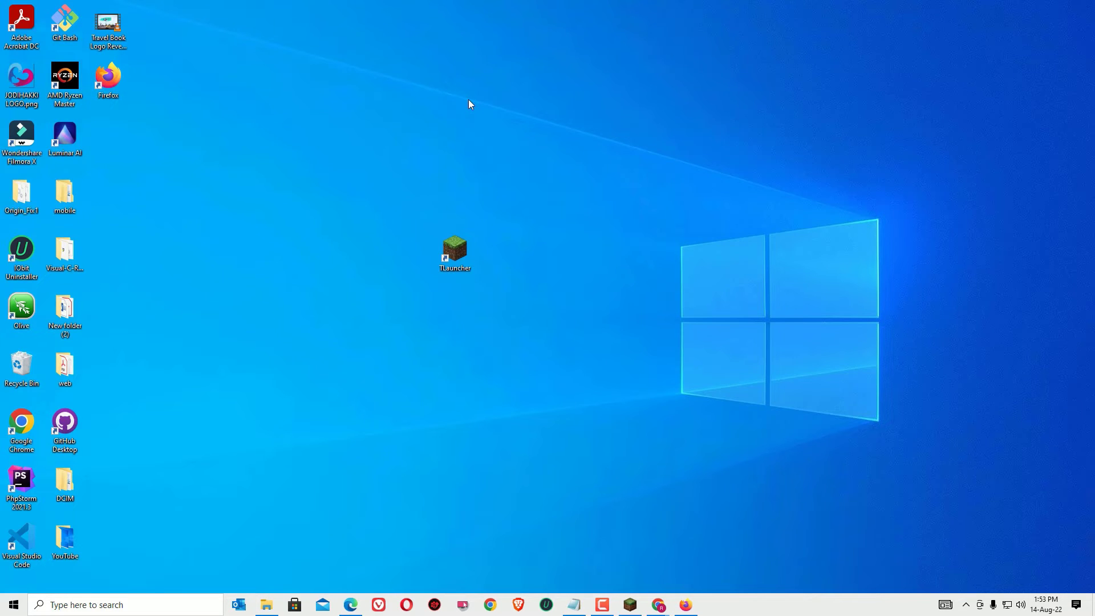
- Extract the downloaded jdk-18 zip to the desktop via Extract All
right_click(208, 279)
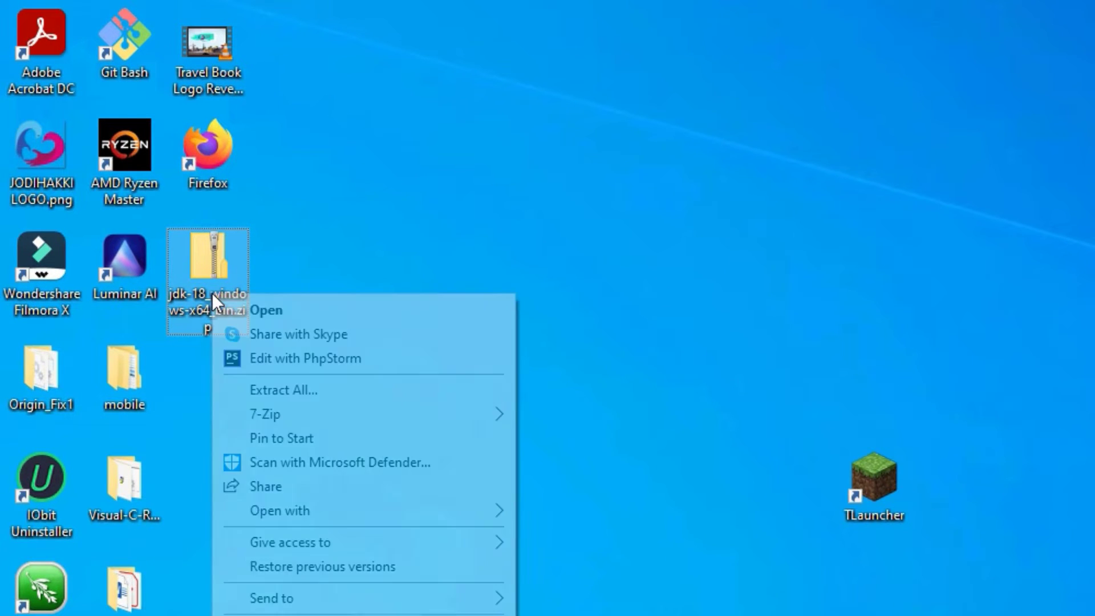
mouse_move(284, 390)
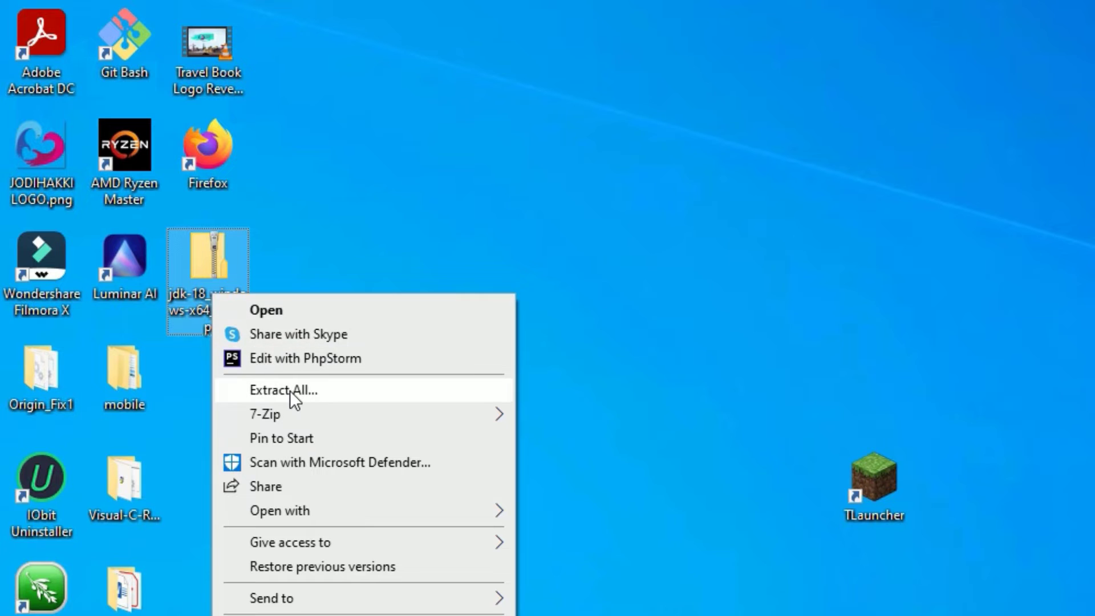
click(284, 390)
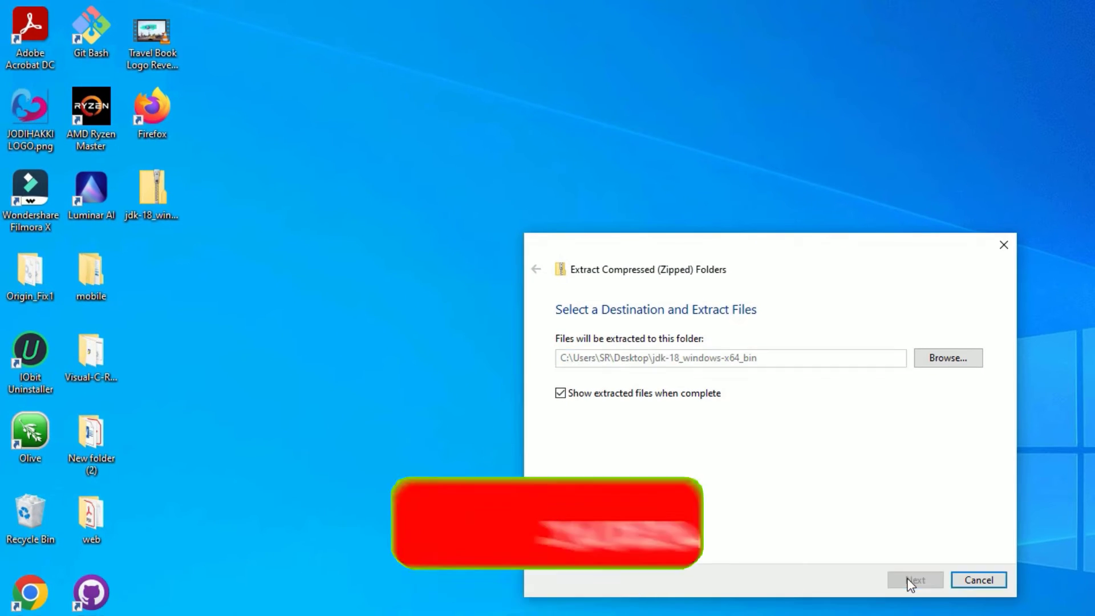
click(914, 580)
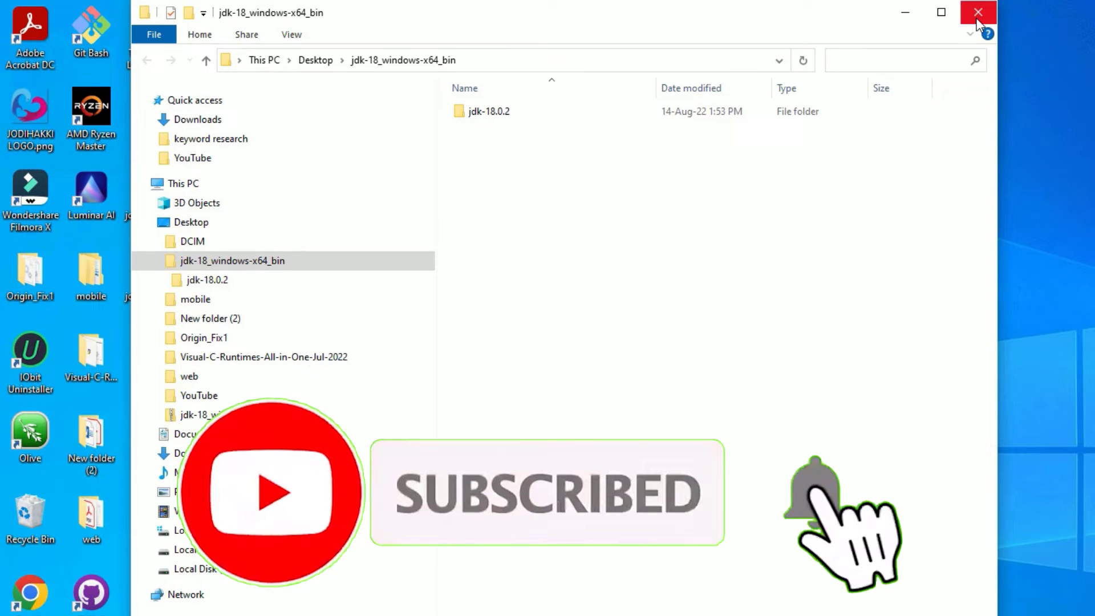
- Enter the extracted jdk-18_windows-x64_bin folder and select jdk-18.0.2
click(978, 12)
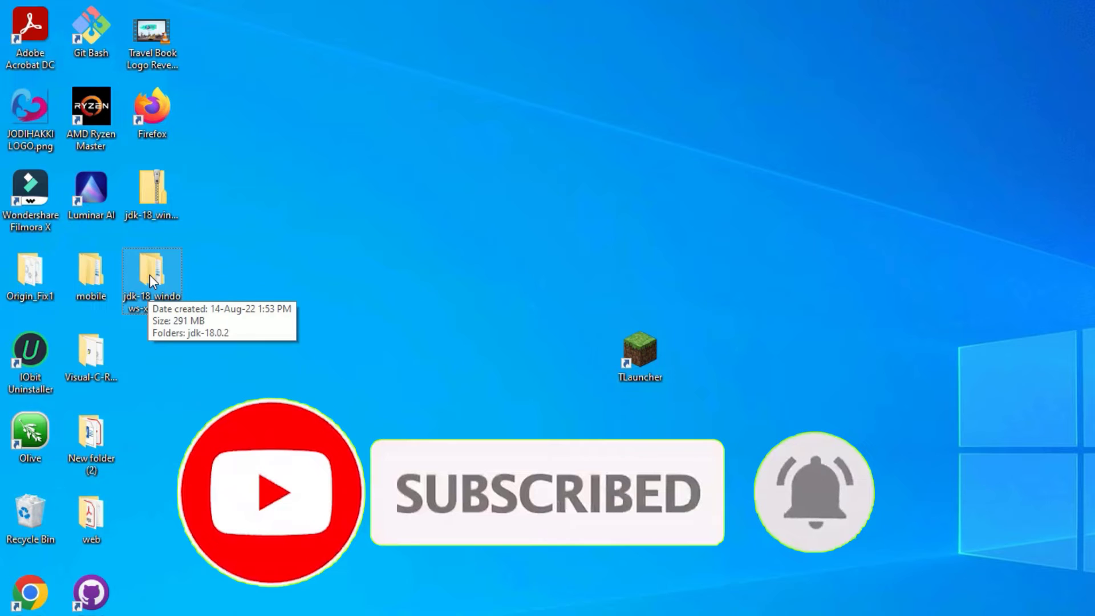
double_click(152, 274)
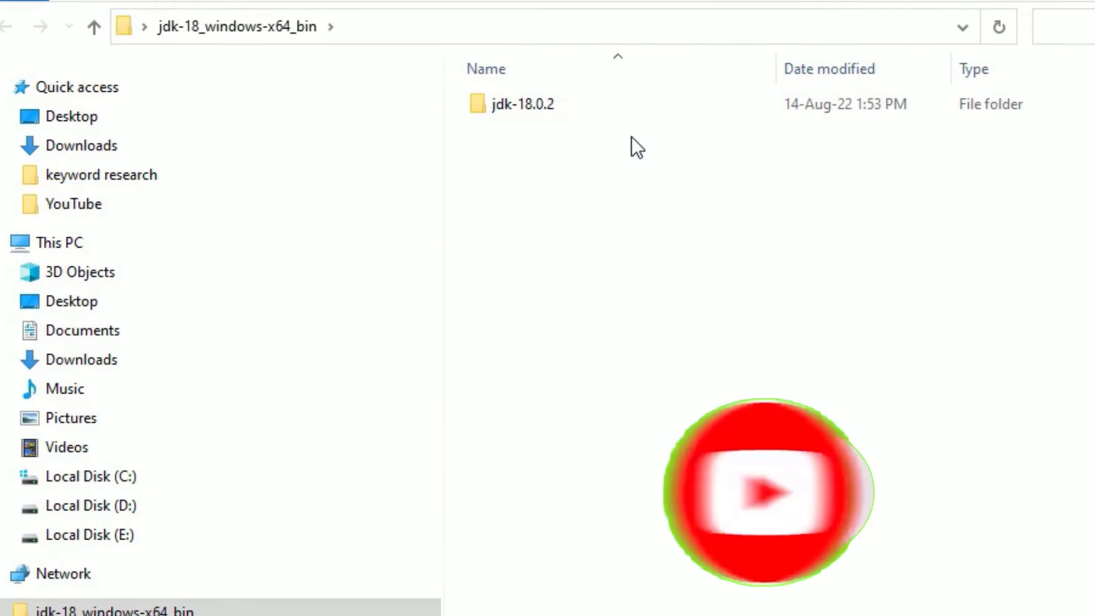
click(521, 104)
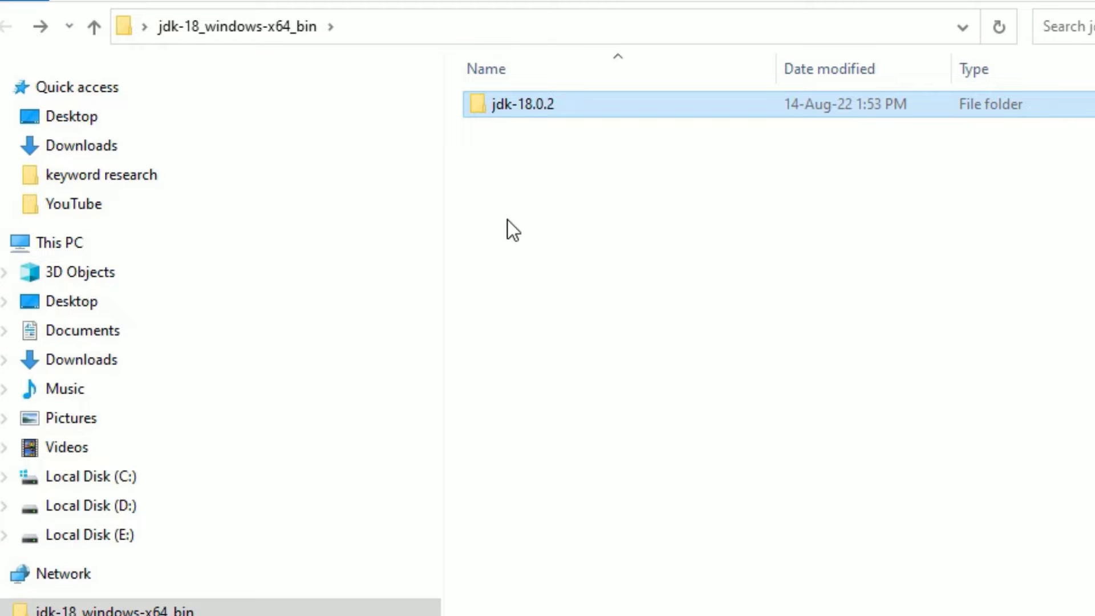
- Copy jdk-18.0.2 and navigate to C:\Program Files\Java to paste it
right_click(519, 104)
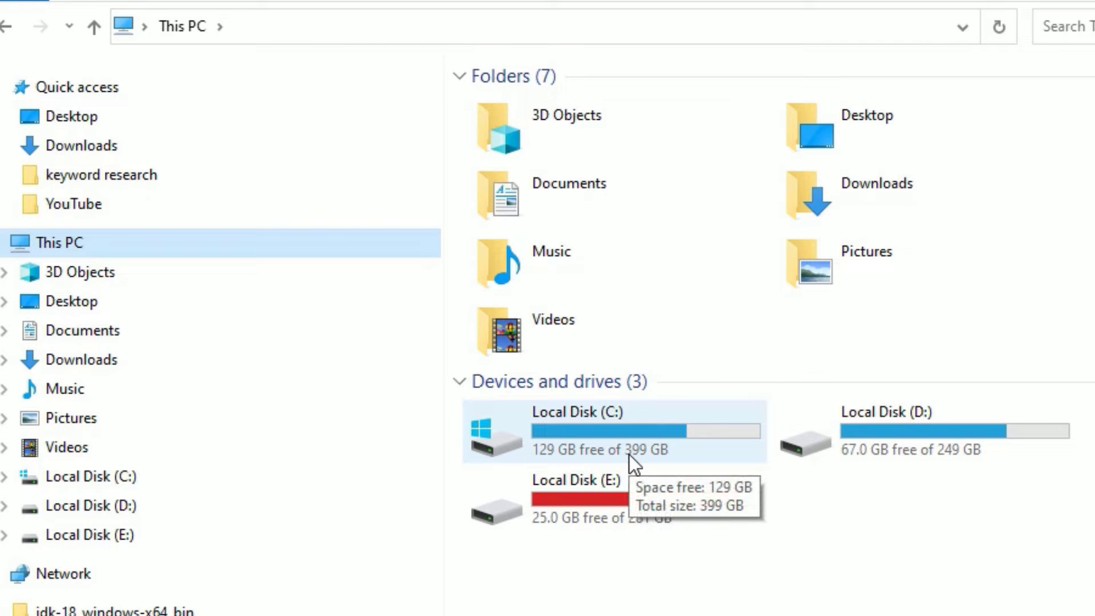
double_click(576, 431)
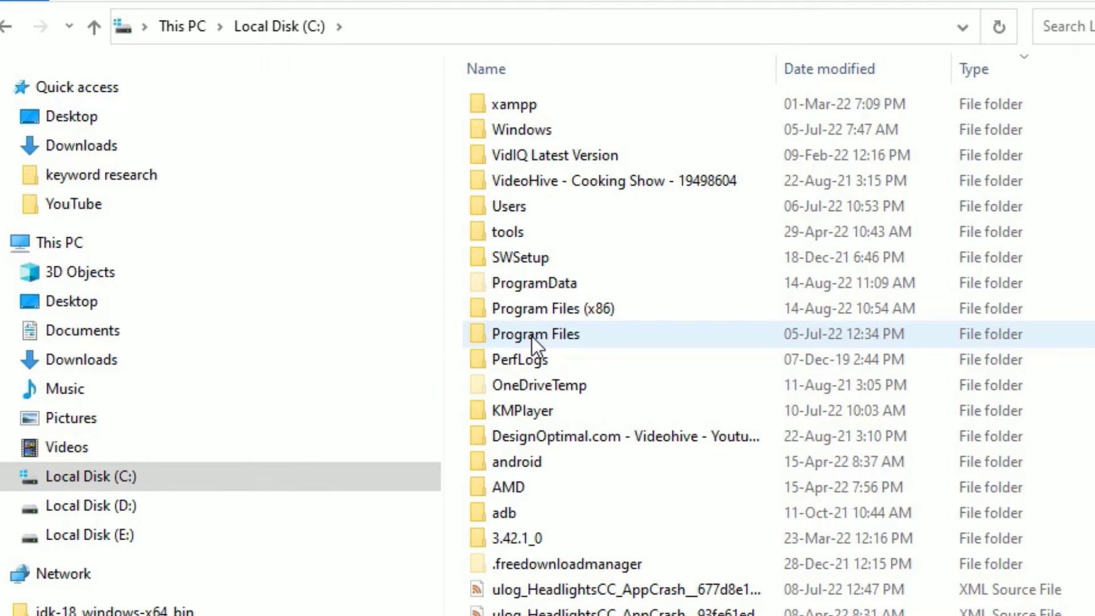
mouse_move(534, 335)
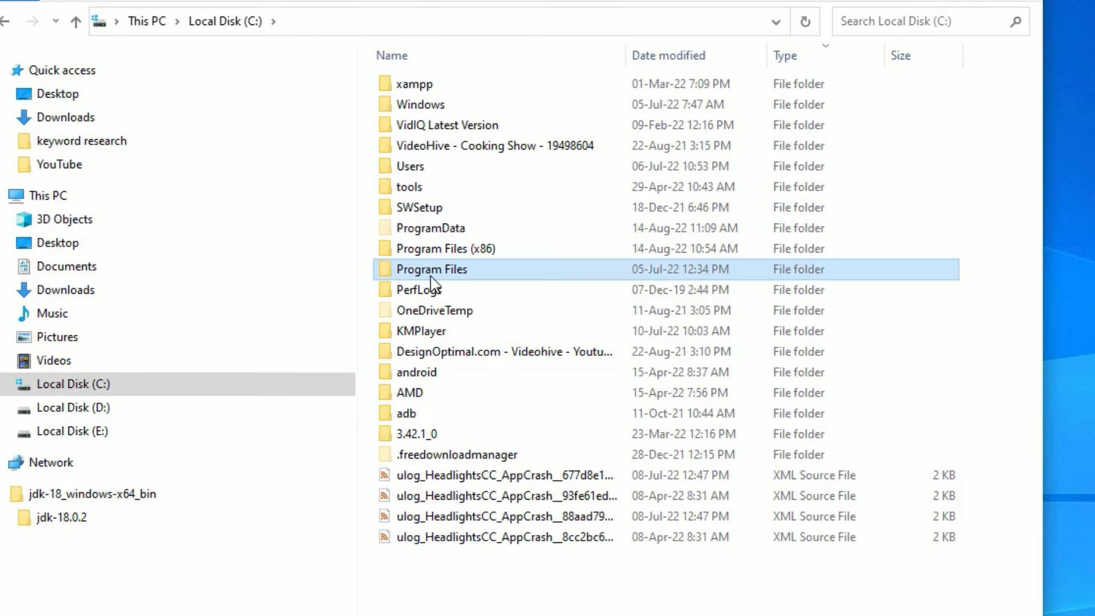
double_click(432, 269)
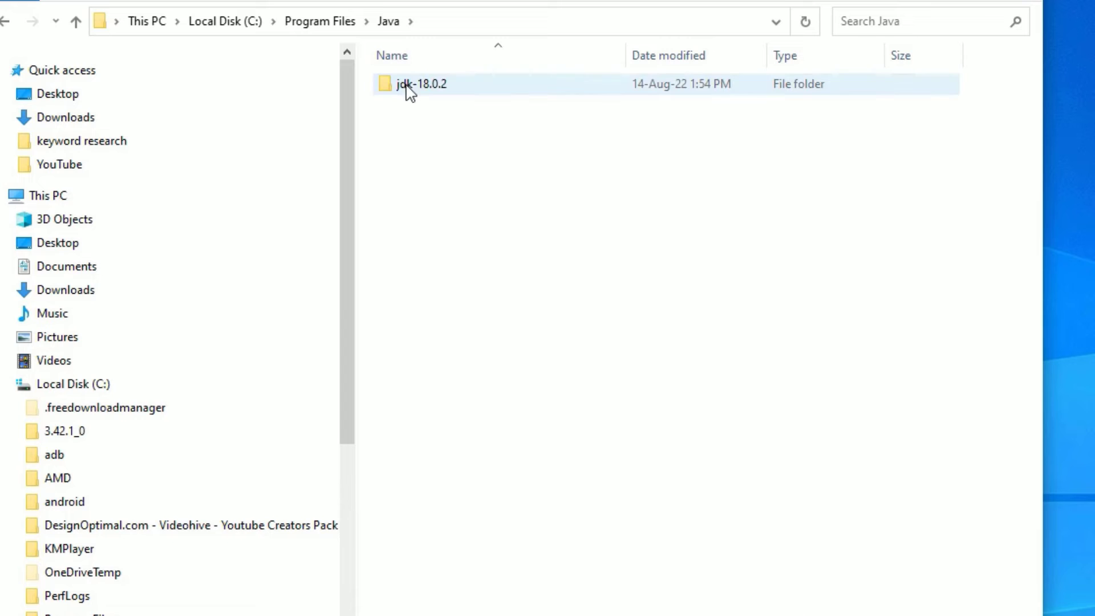
mouse_move(419, 83)
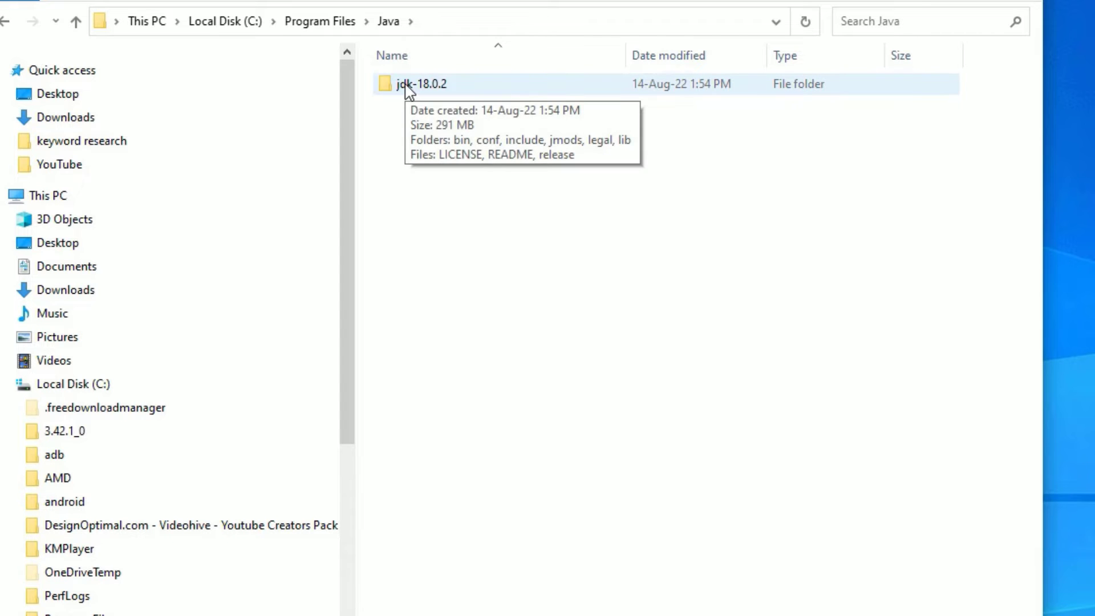
- Go into jdk-18.0.2\bin and search for 'javaw'
double_click(421, 84)
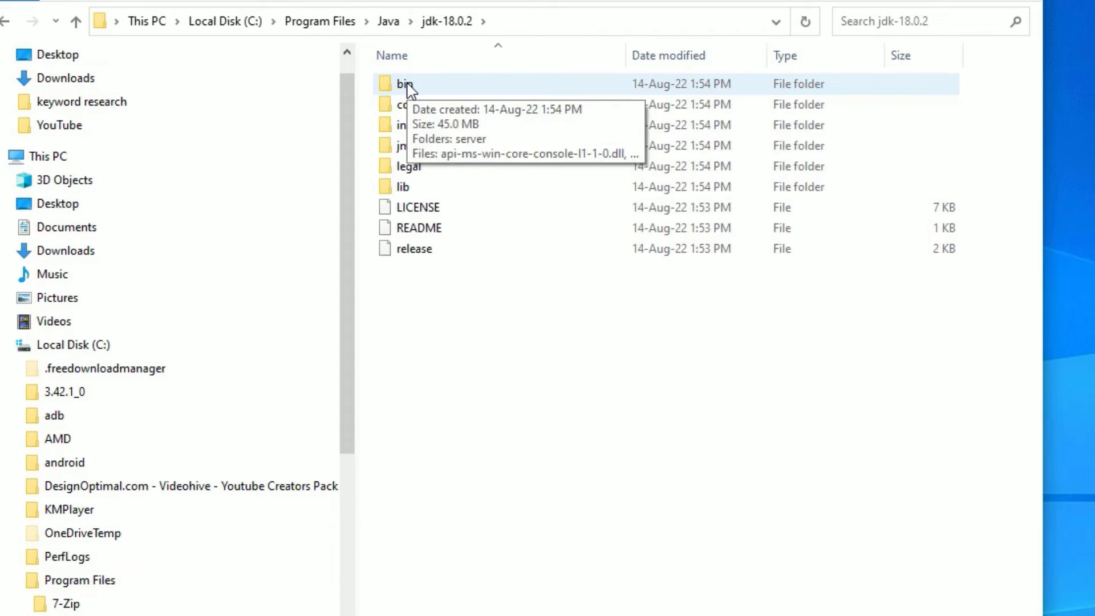
double_click(405, 83)
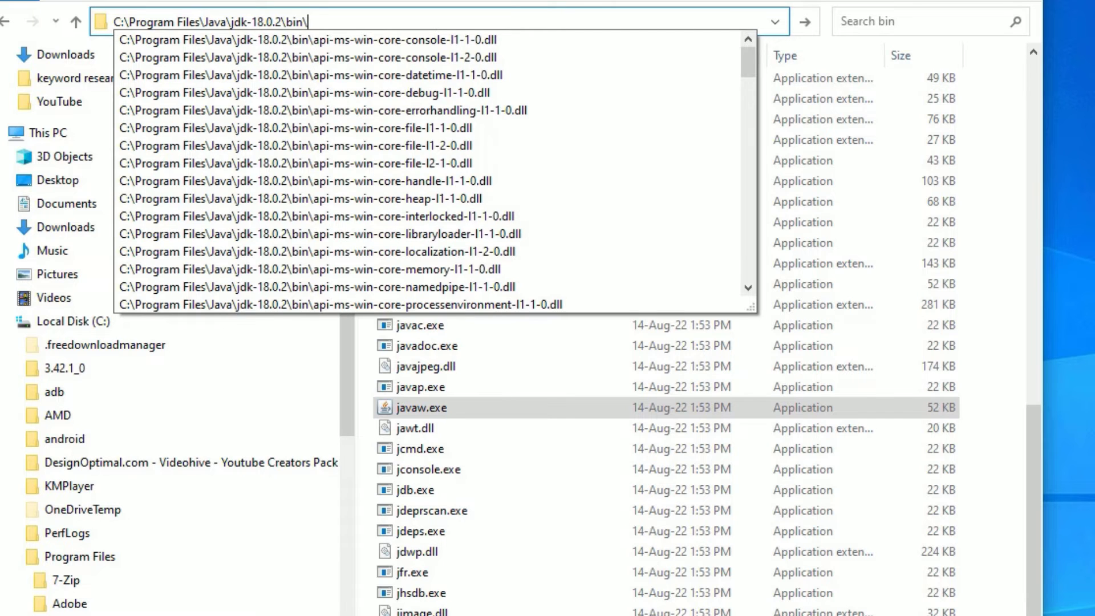
text(javaw)
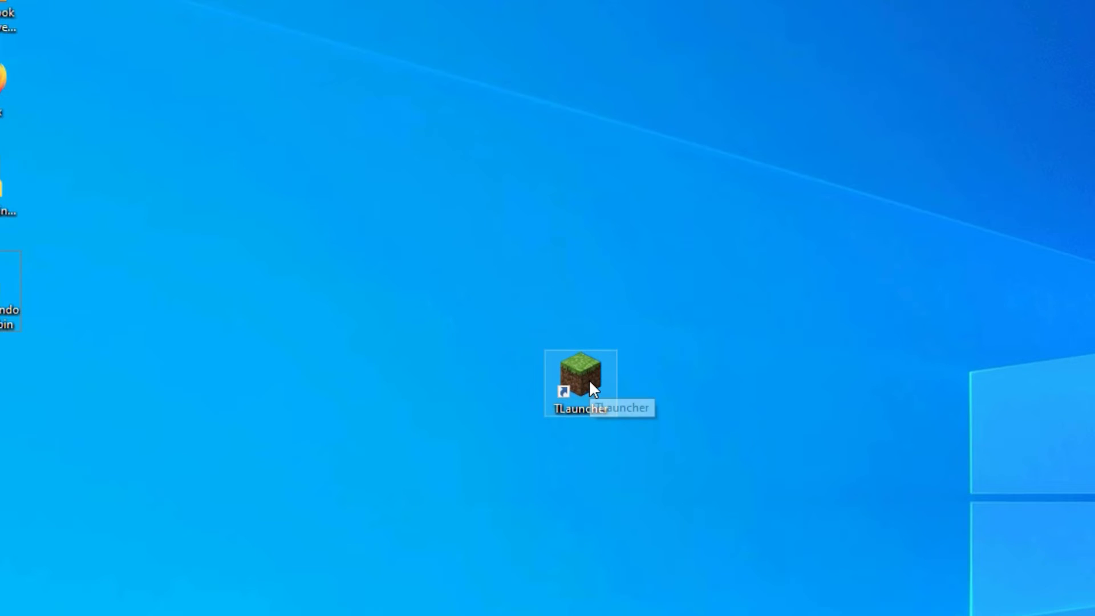
double_click(580, 372)
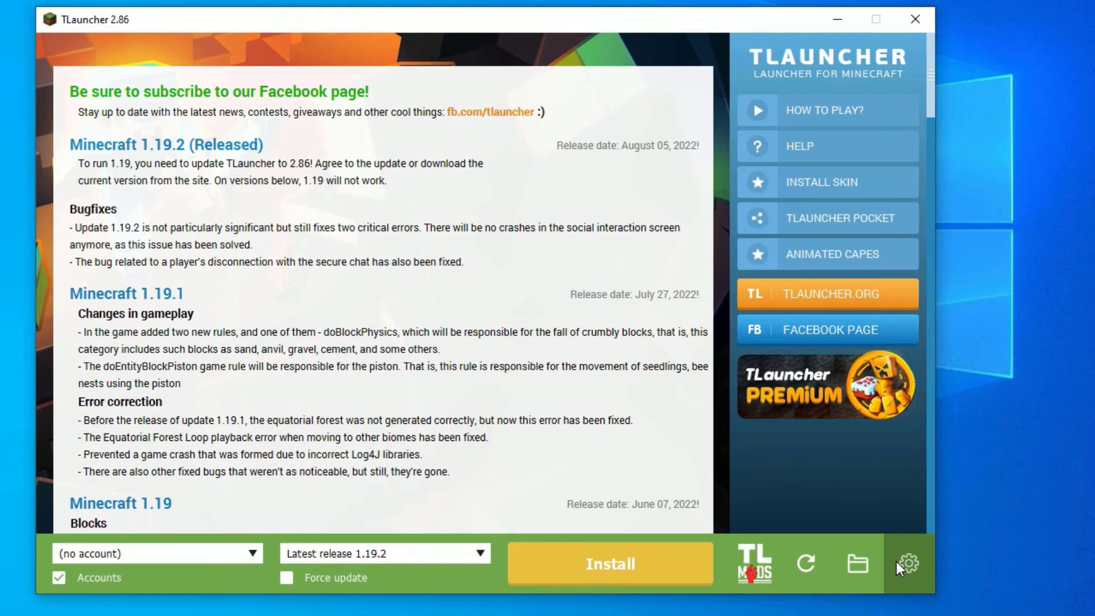
click(907, 563)
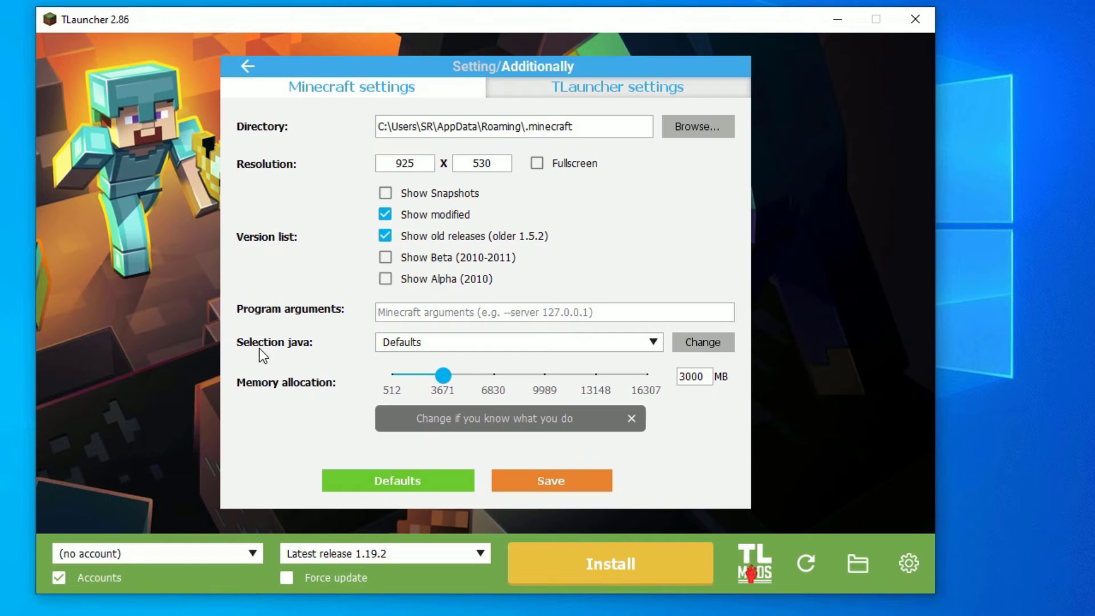
click(701, 342)
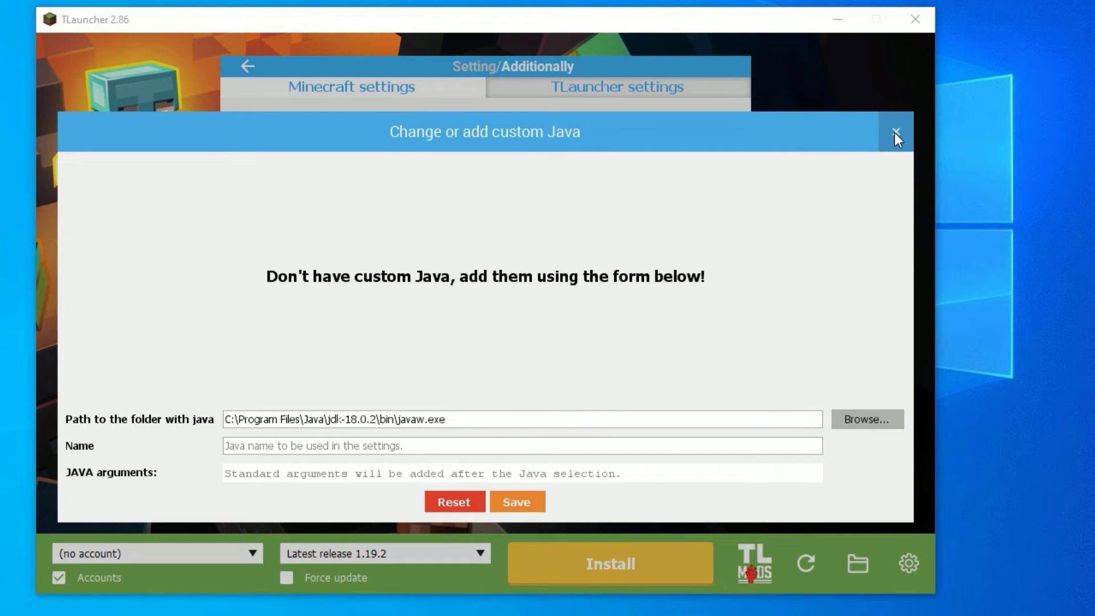
click(896, 133)
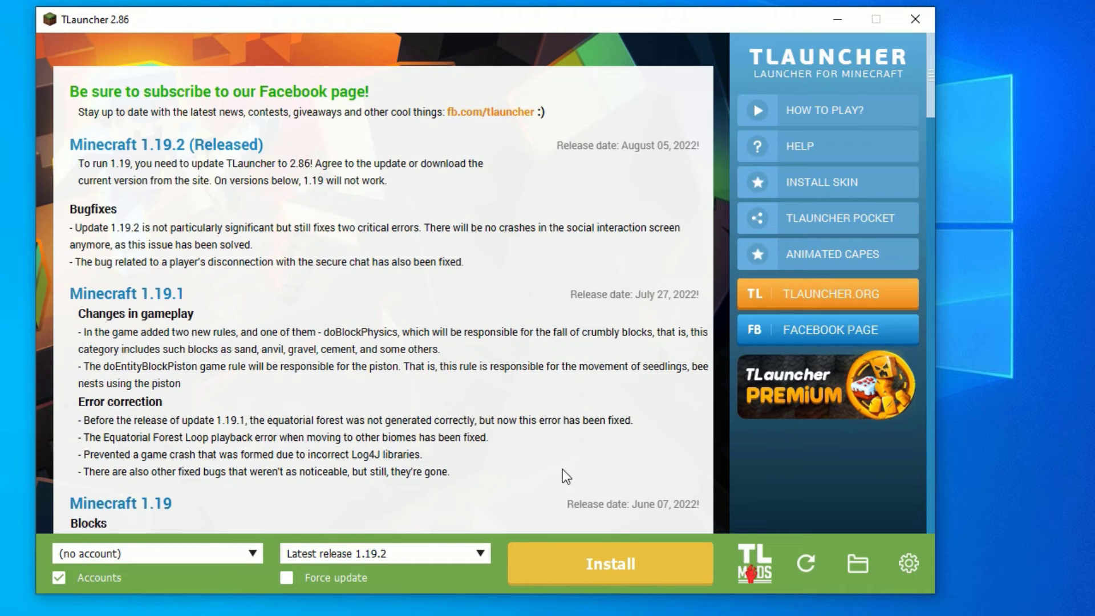
click(914, 19)
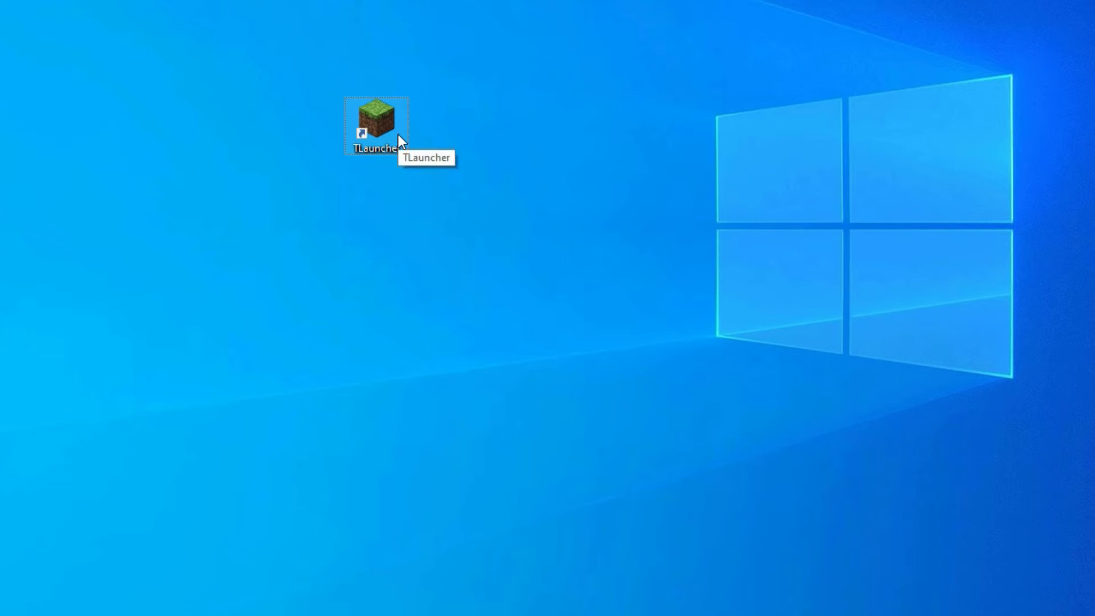
- Relaunch TLauncher, then start downloading Java for Windows (x64) from java-for-minecraft.com
double_click(376, 118)
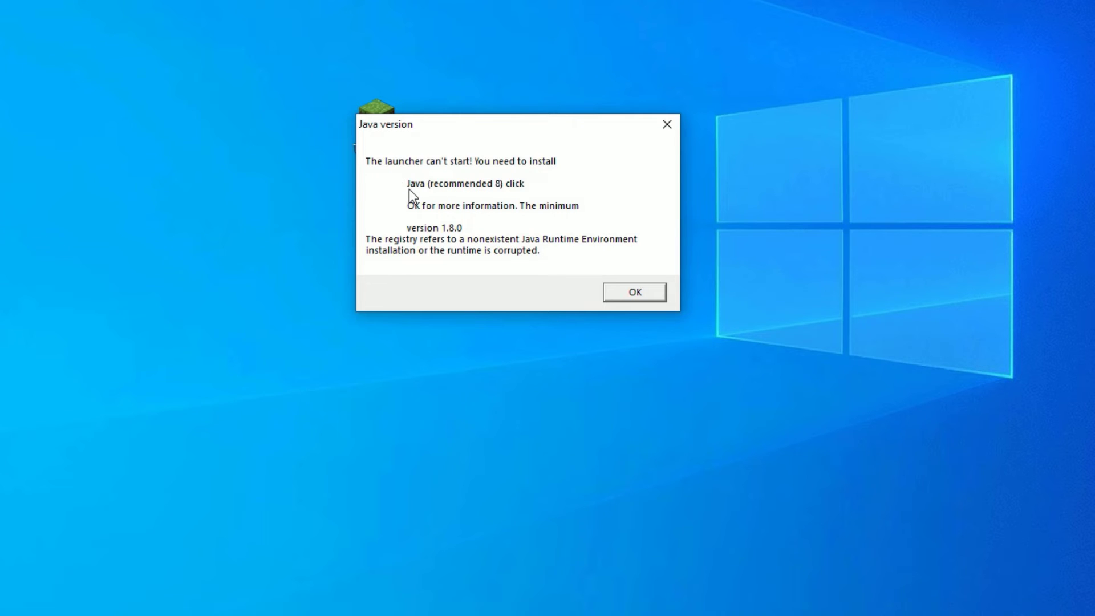
mouse_move(417, 194)
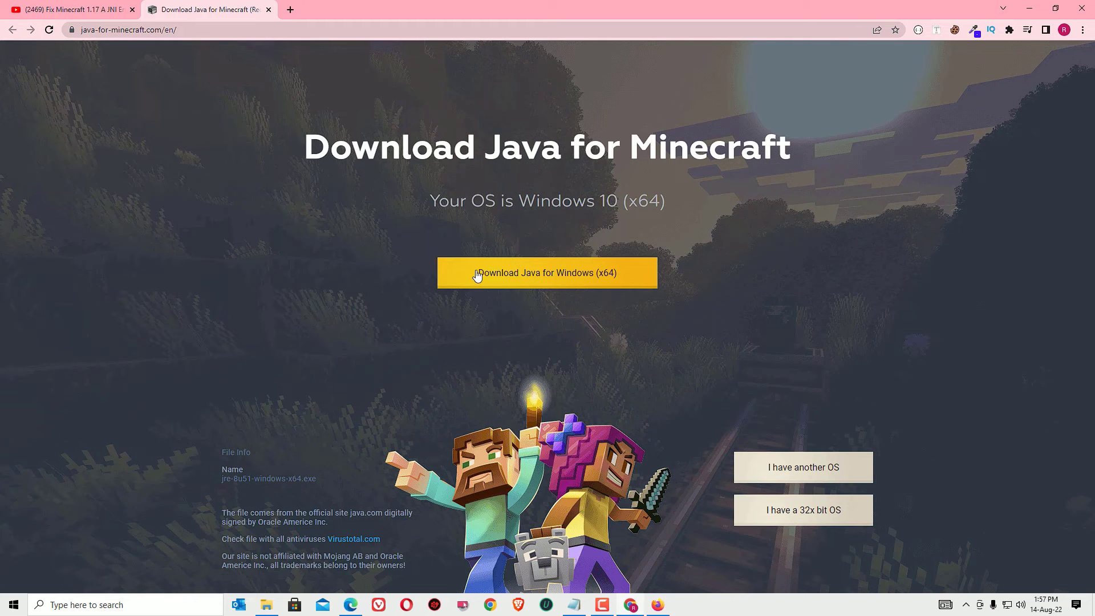
click(546, 273)
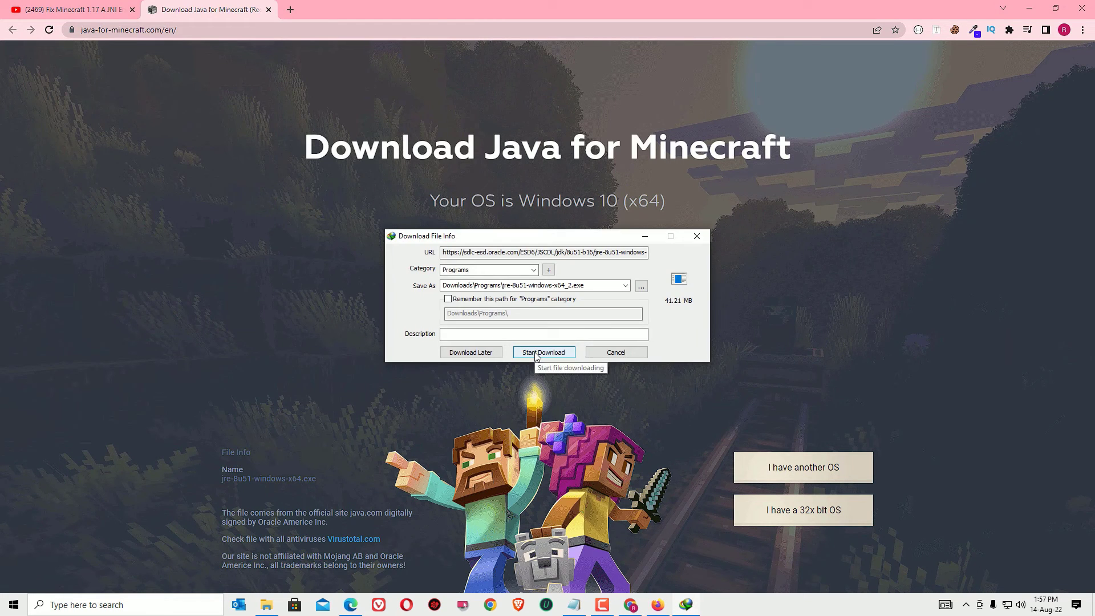
click(543, 352)
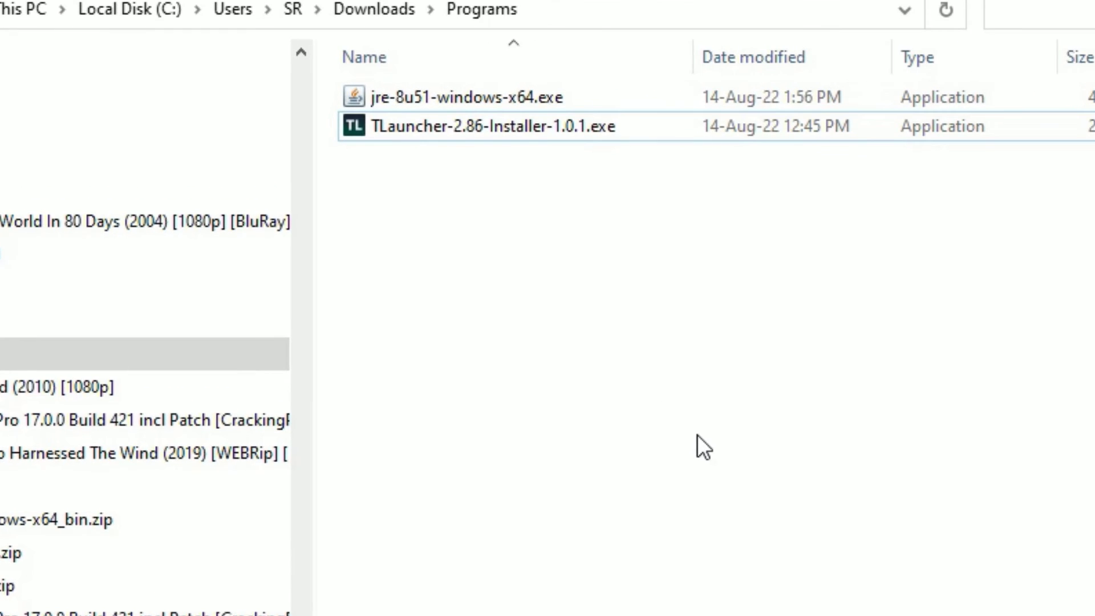
- Run jre-8u51-windows-x64.exe, install Java 8 and close the finished setup
click(474, 97)
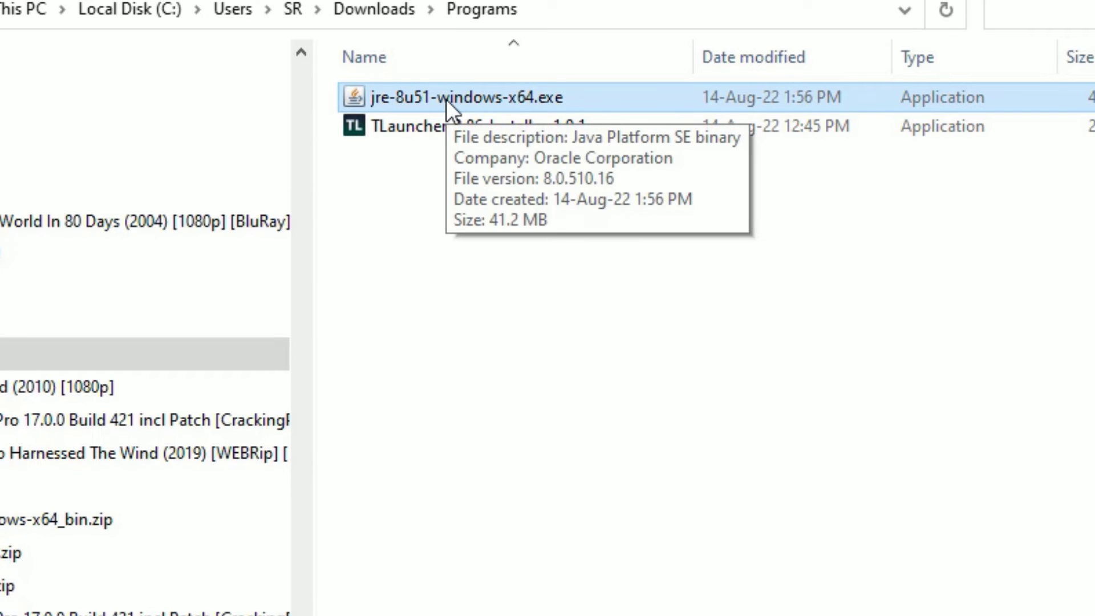
right_click(454, 97)
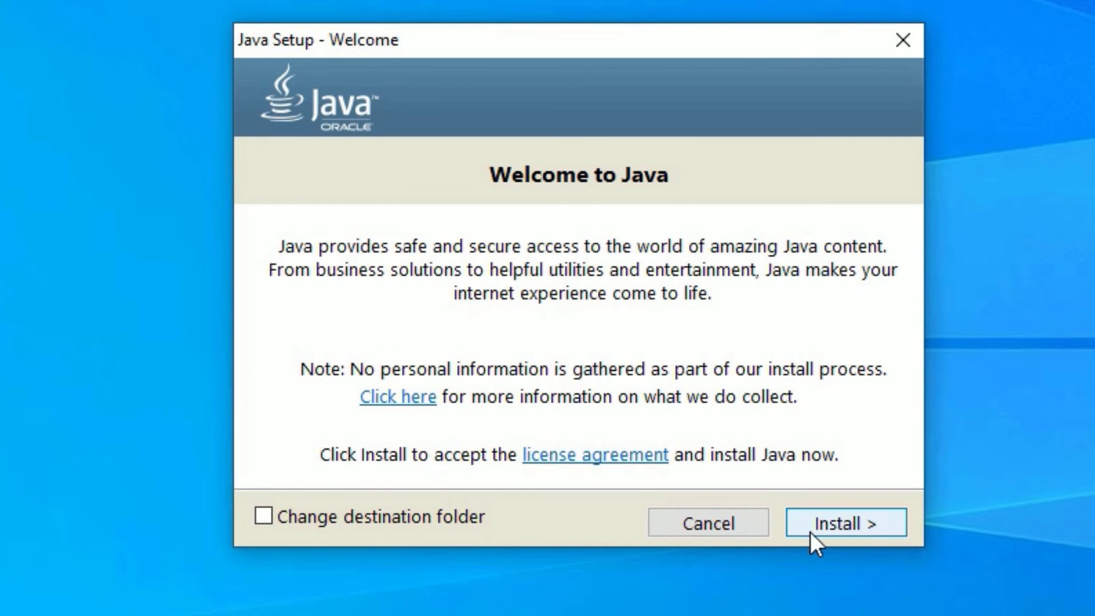
click(844, 522)
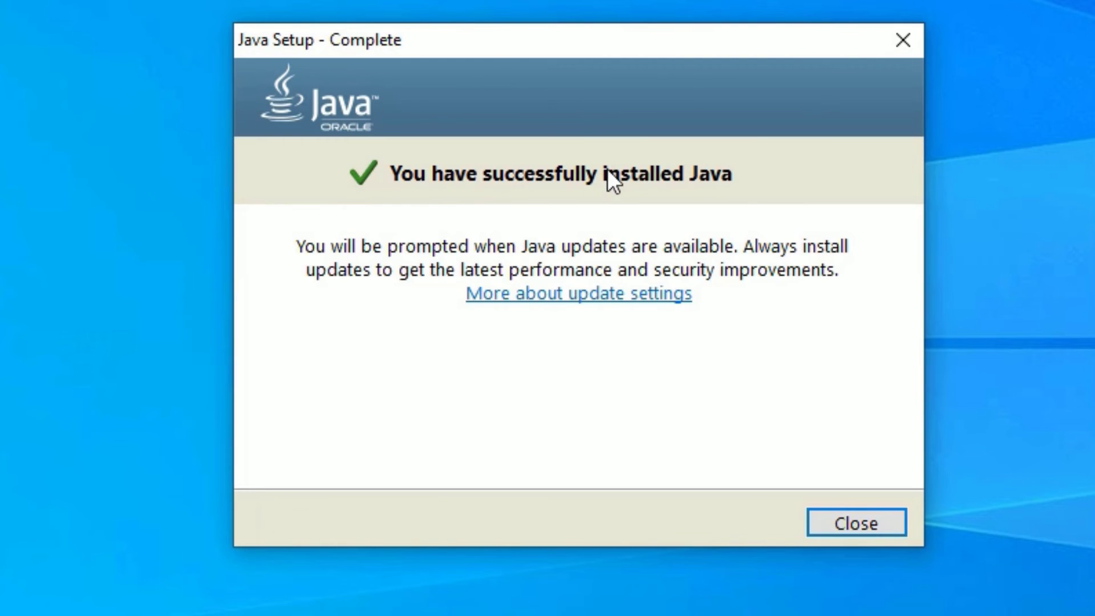
mouse_move(851, 532)
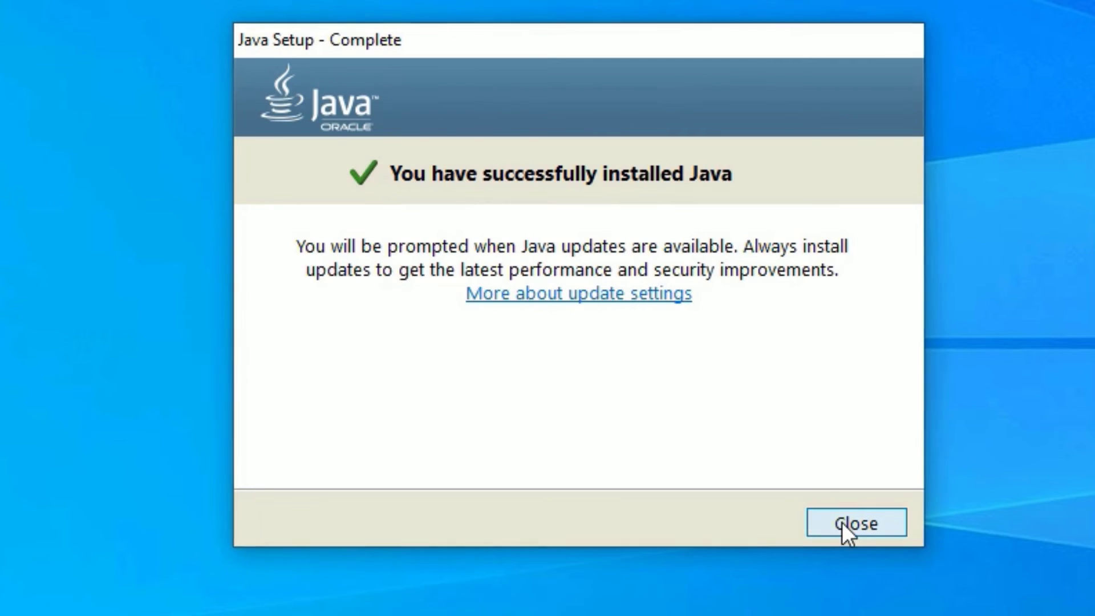
click(856, 523)
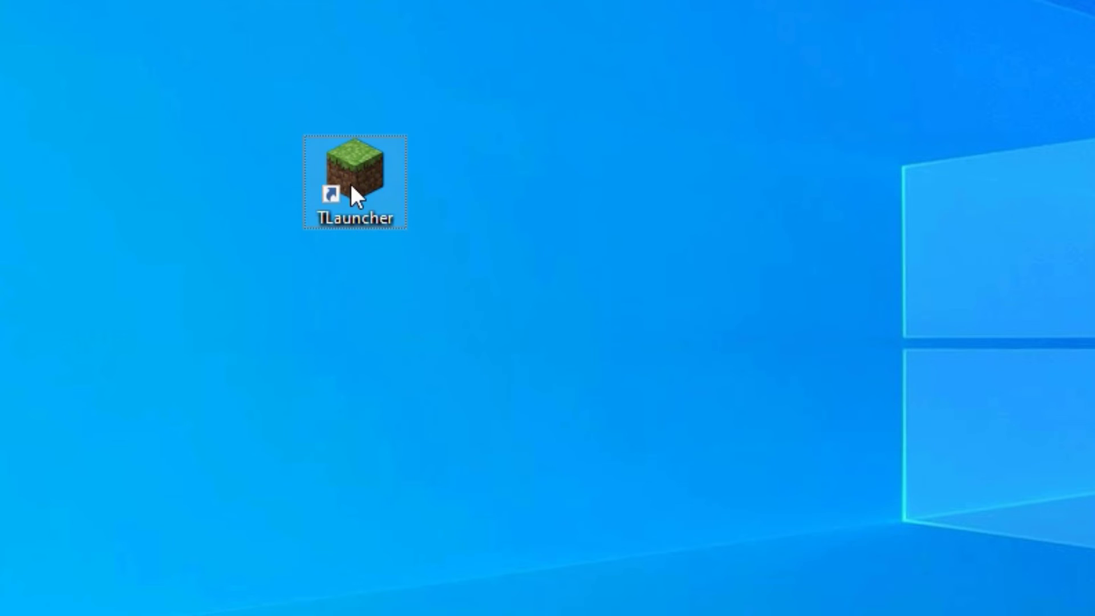
double_click(354, 176)
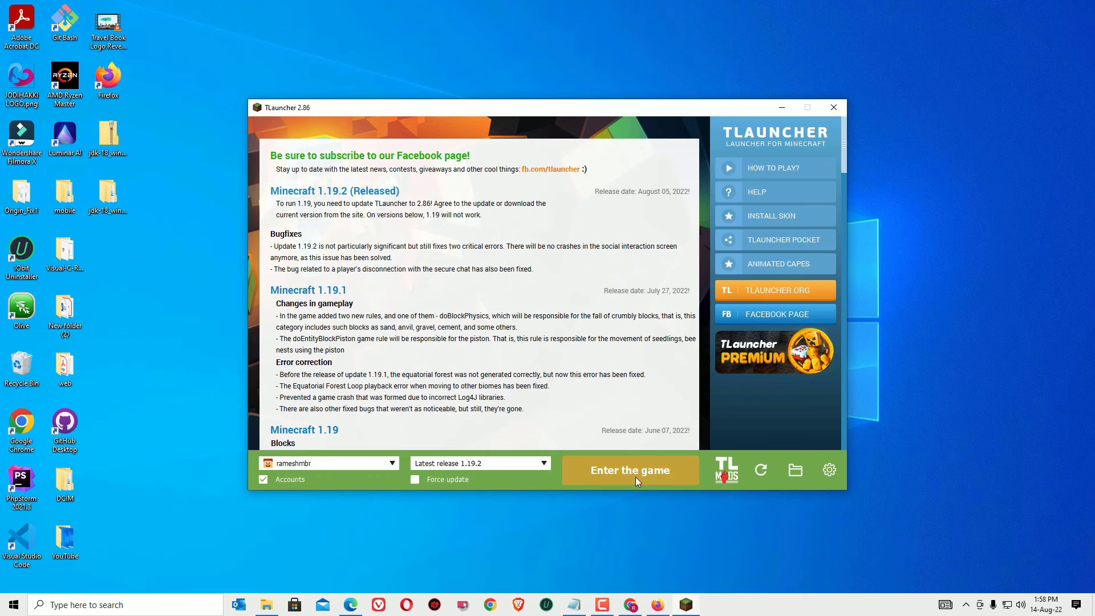
mouse_move(622, 479)
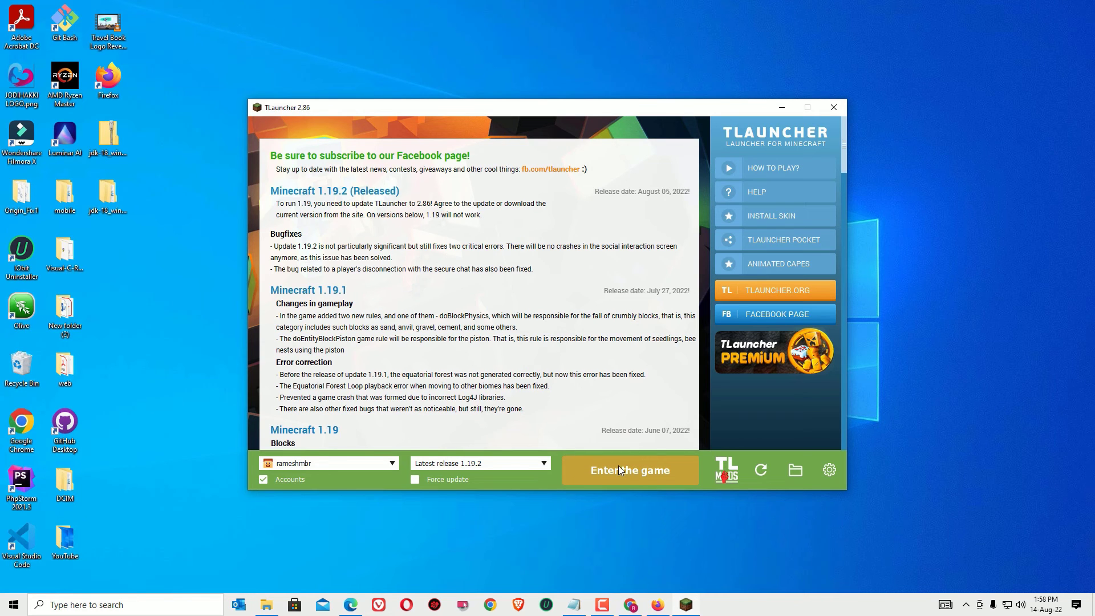
click(630, 468)
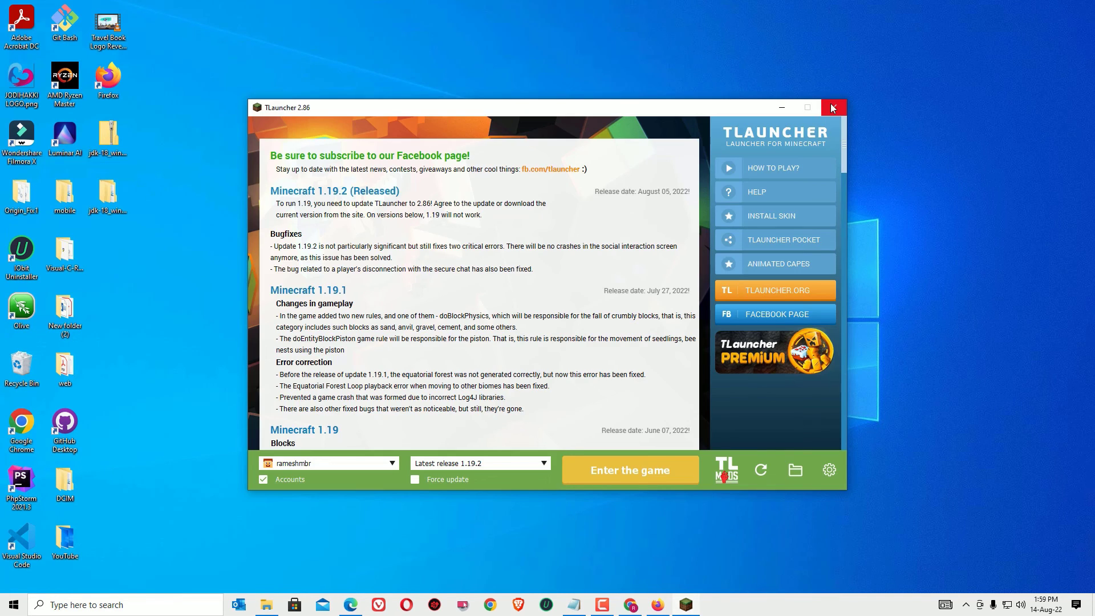
click(832, 107)
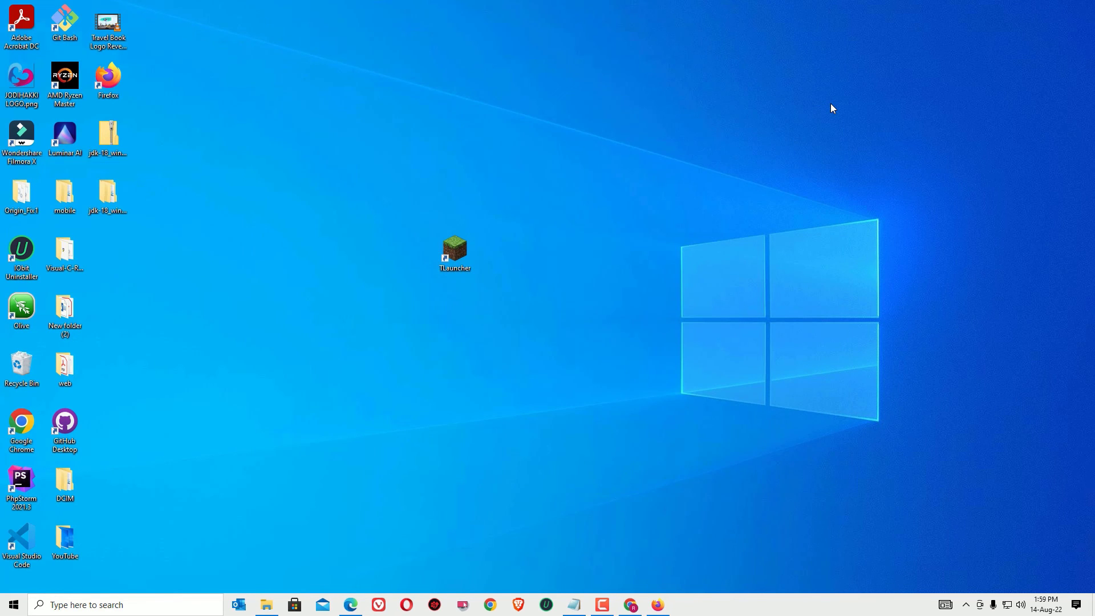